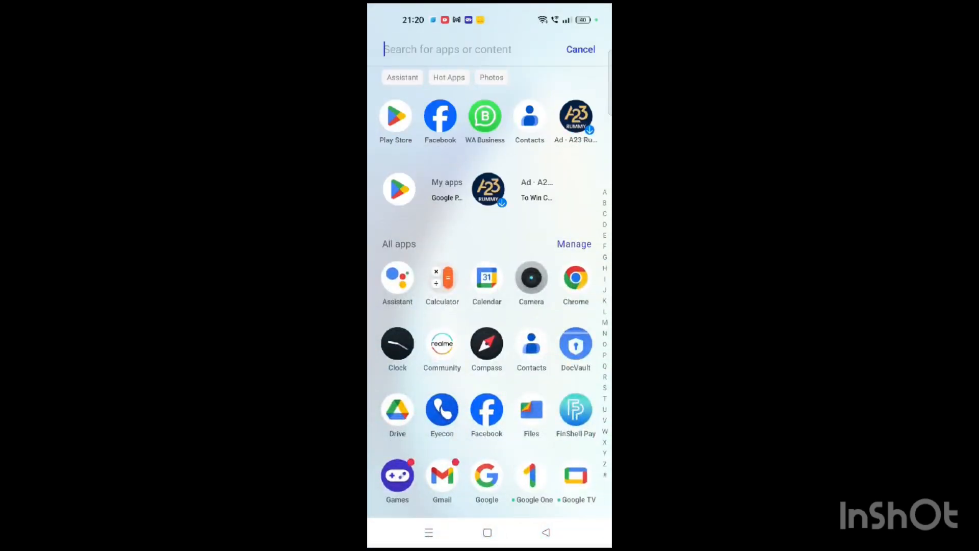
Scroll down the launcher's All apps list to reach Facebook
scroll("down", 3)
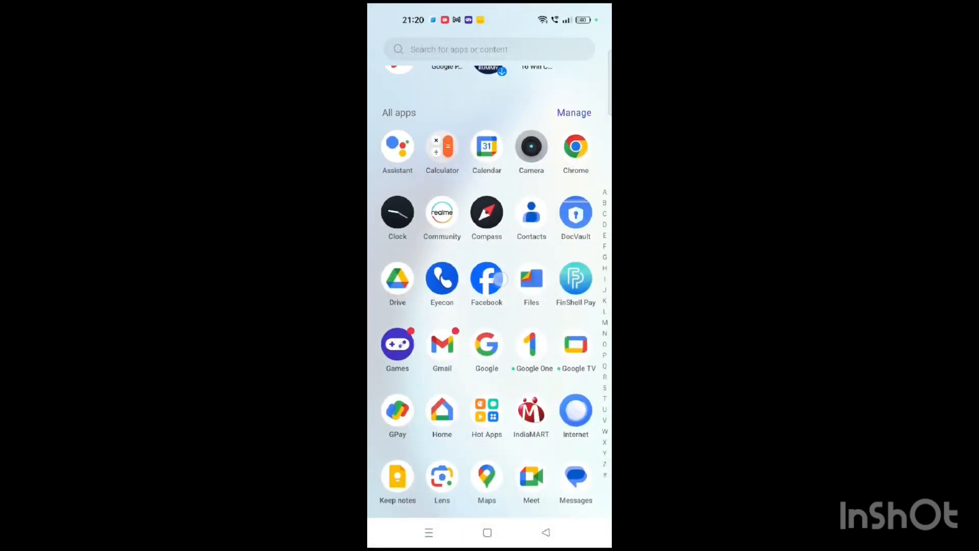
Launch Facebook and dismiss the notifications permission dialog
left_click(486, 279)
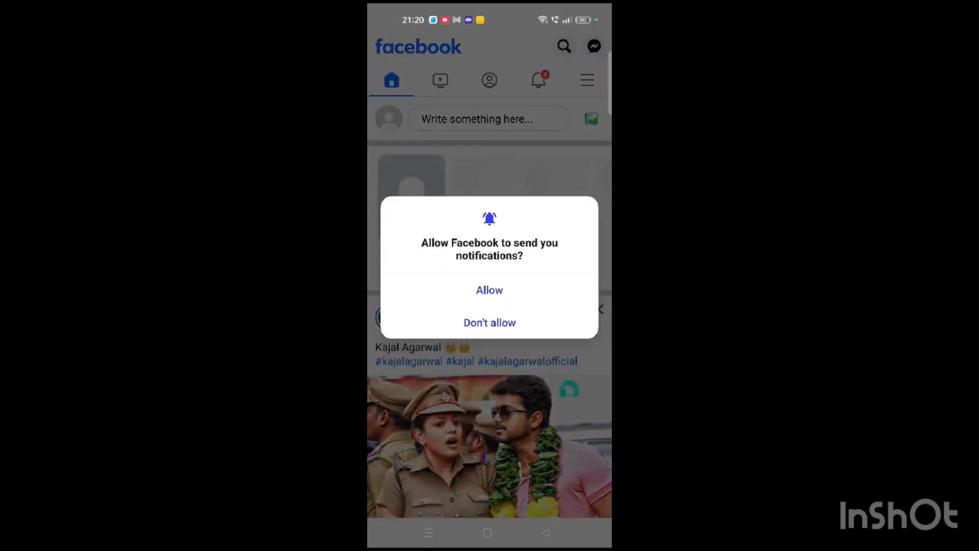
left_click(489, 322)
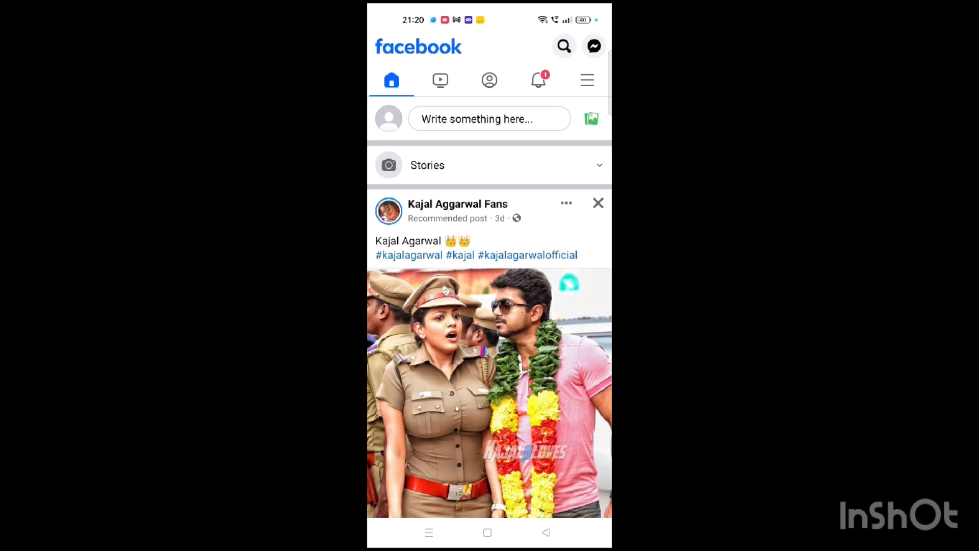
Open the hamburger menu and expand Settings & privacy
left_click(586, 80)
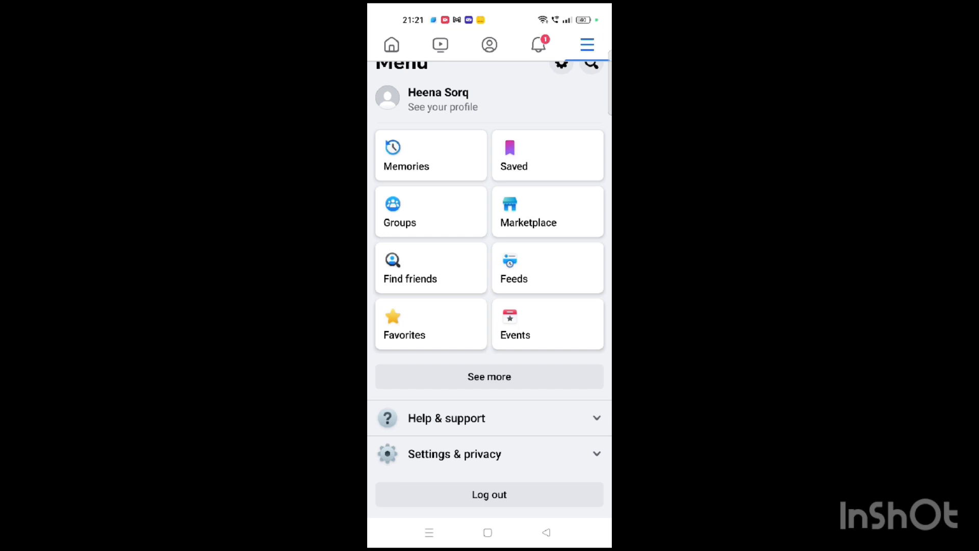
left_click(454, 454)
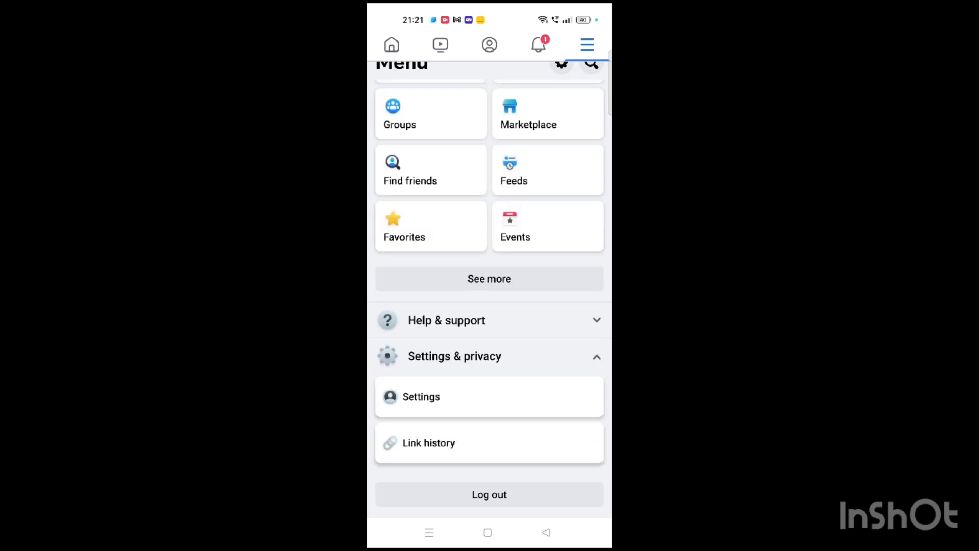
Open Settings and scroll the Accounts Center down to Account settings
left_click(420, 396)
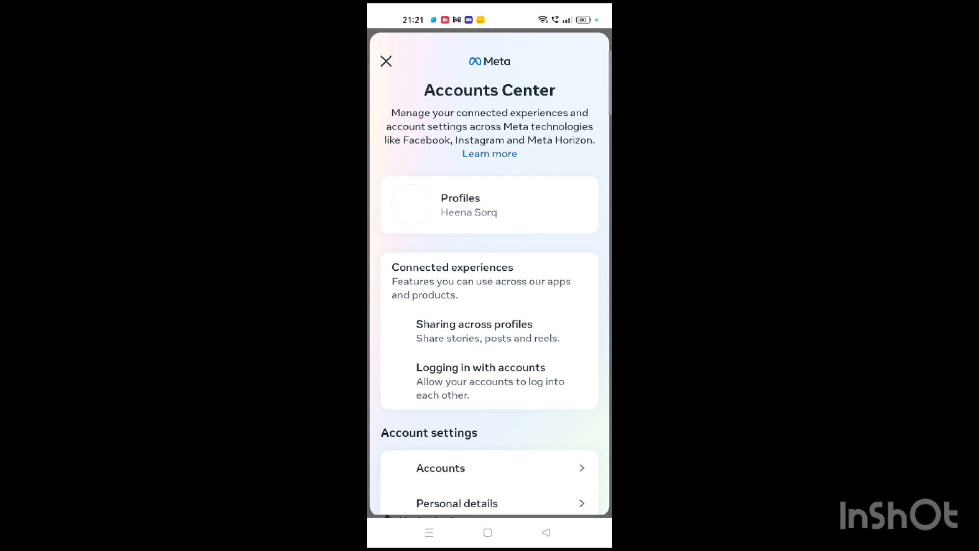
scroll("down", 3)
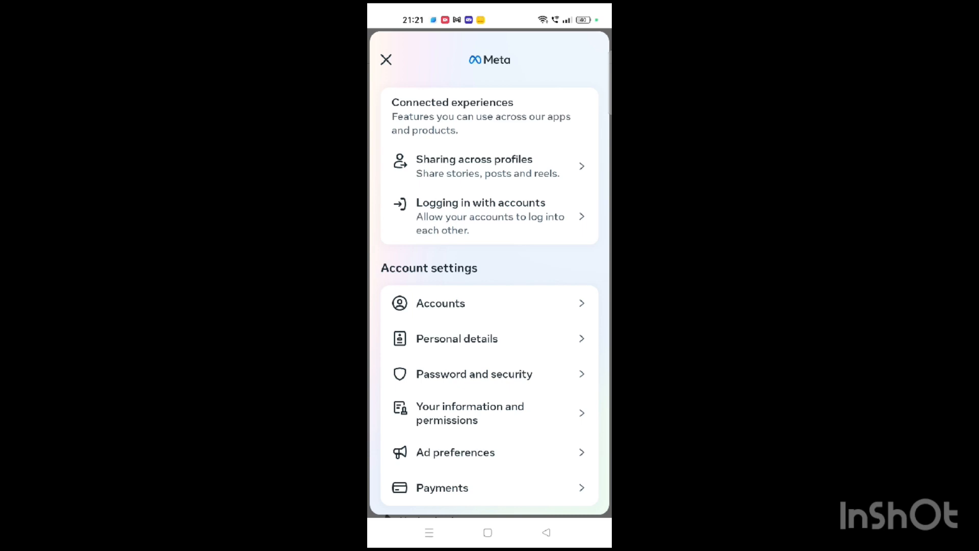
Select Password and security under Account settings
left_click(474, 373)
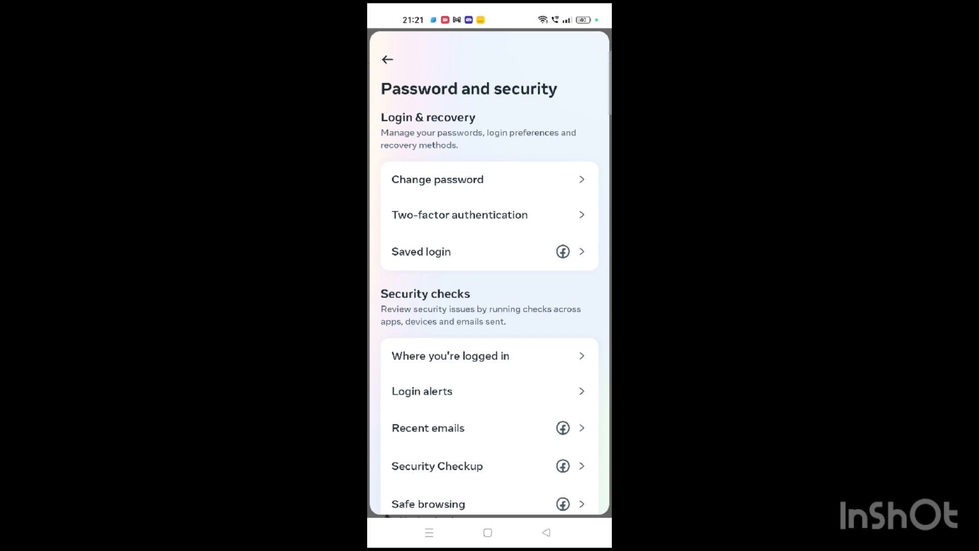